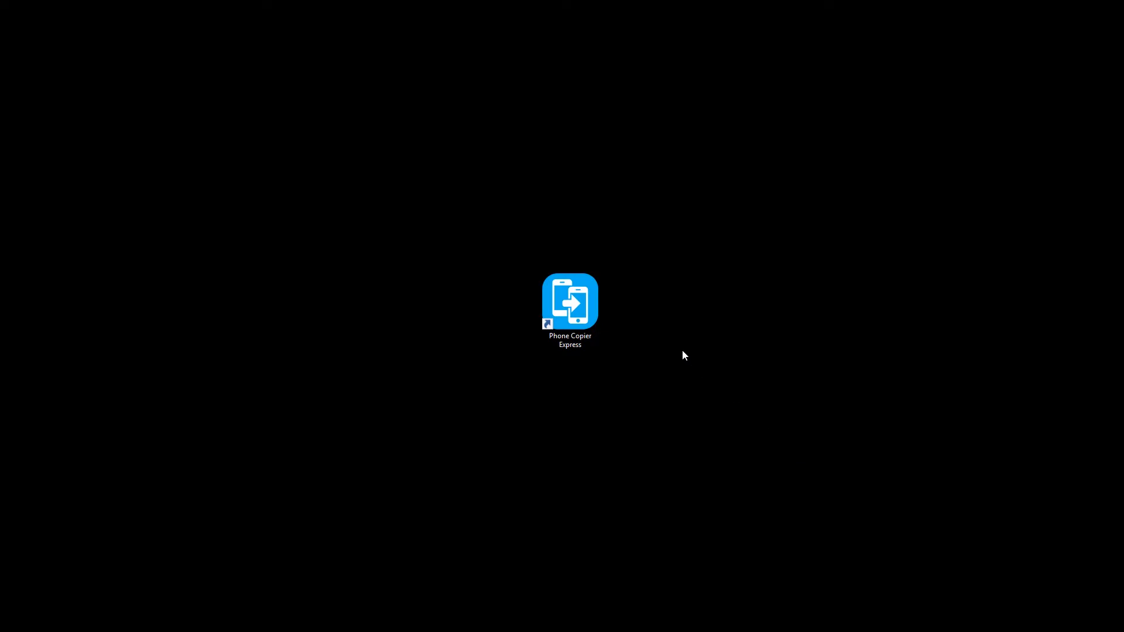
Launch Phone Copier Express from its desktop shortcut
double_click(570, 301)
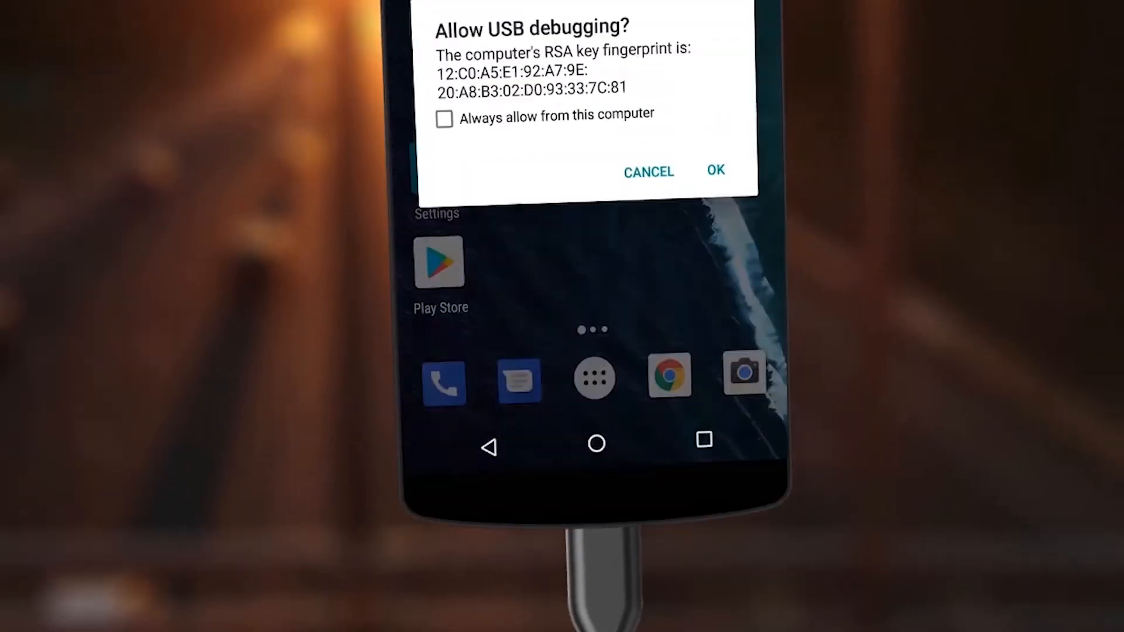
Allow USB debugging on the Huawei P8 so the app detects both phones
left_click(713, 170)
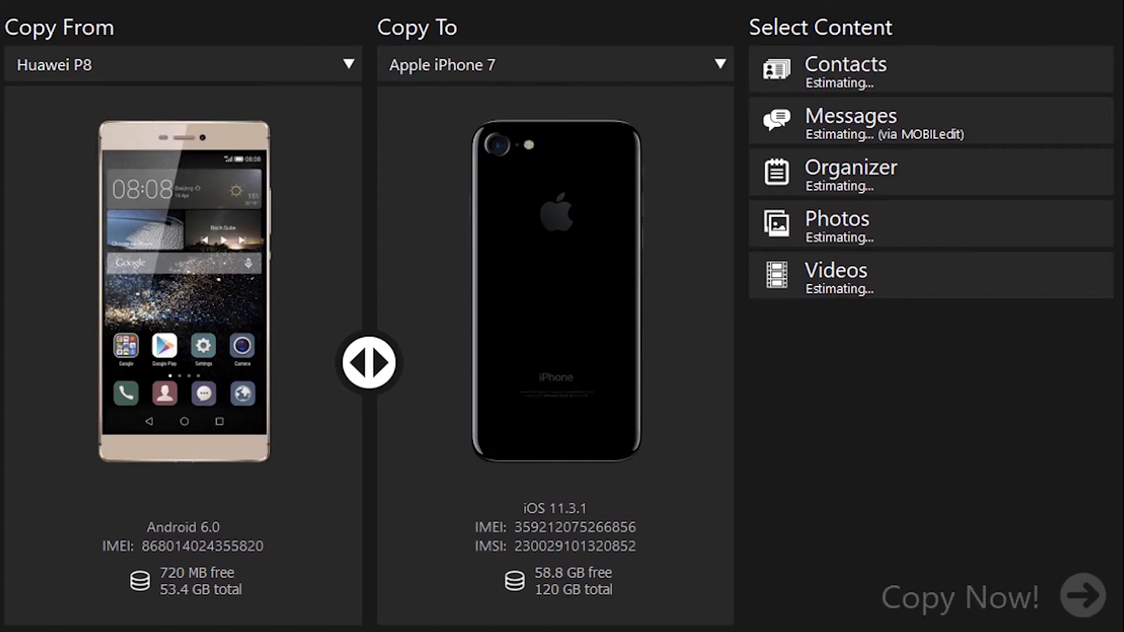
Set the destination to Save backup file and copy the checked Huawei P8 content
left_click(555, 65)
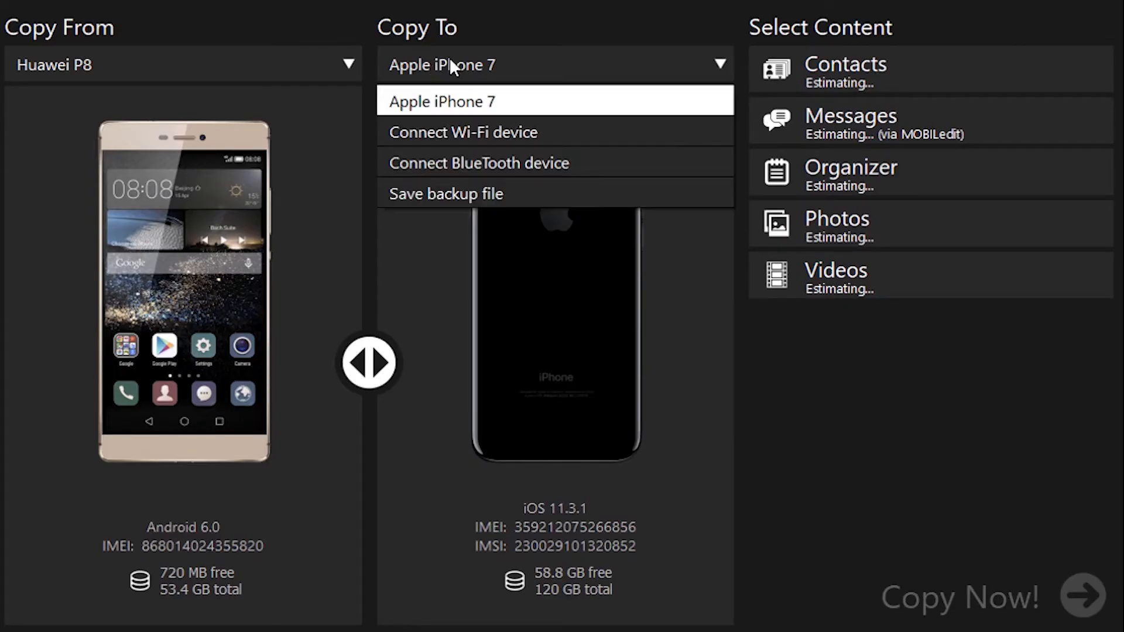
left_click(445, 194)
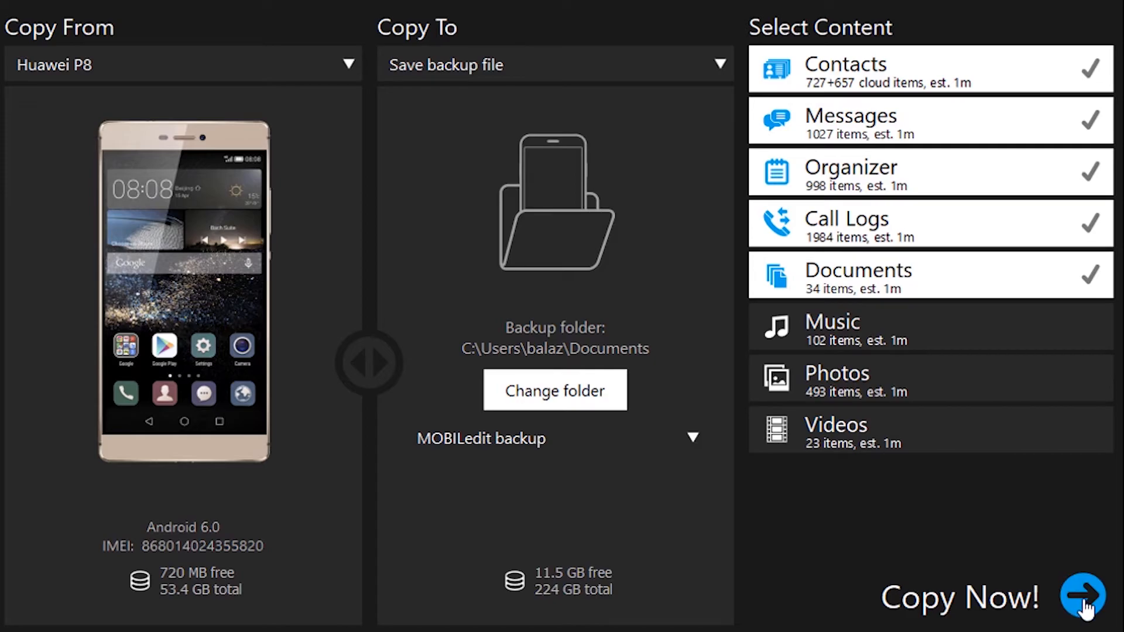
left_click(1082, 597)
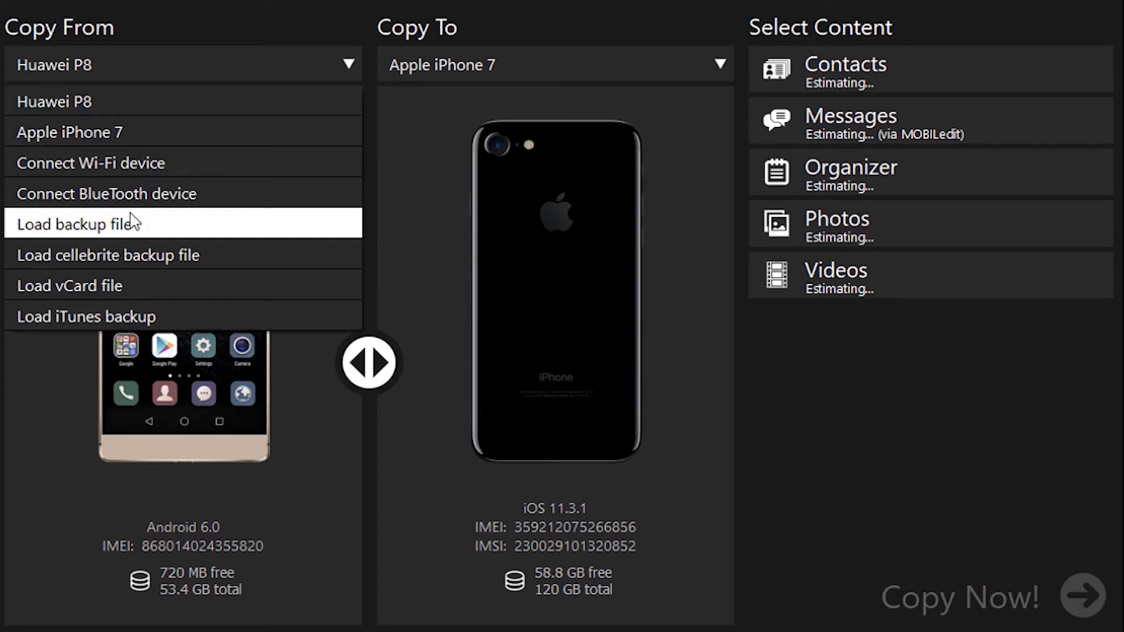
mouse_move(128, 243)
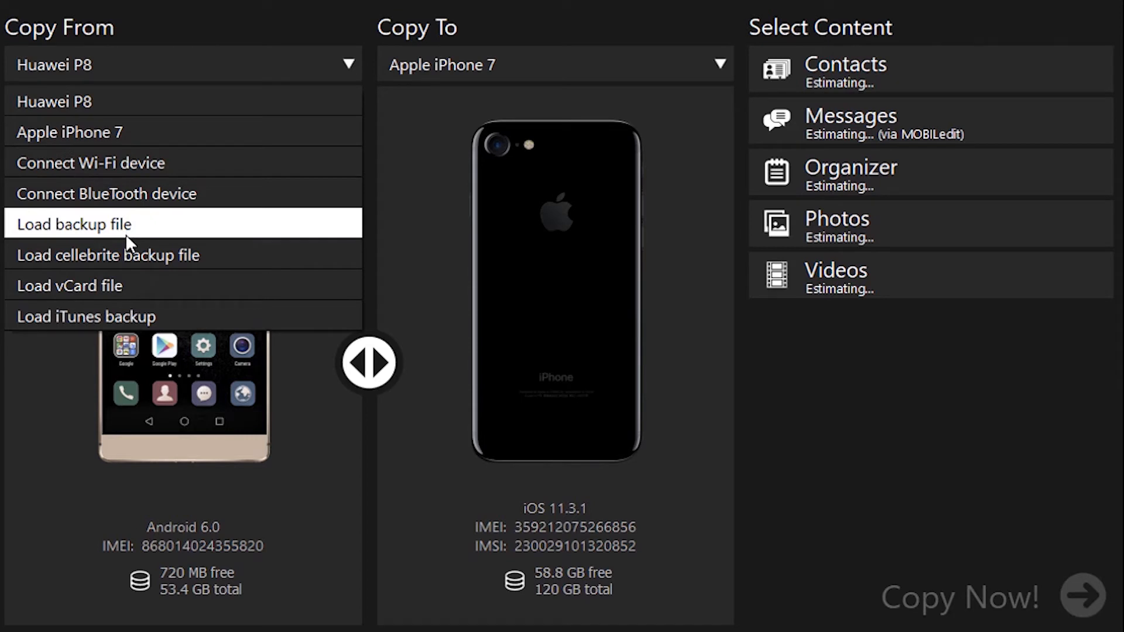
mouse_move(125, 255)
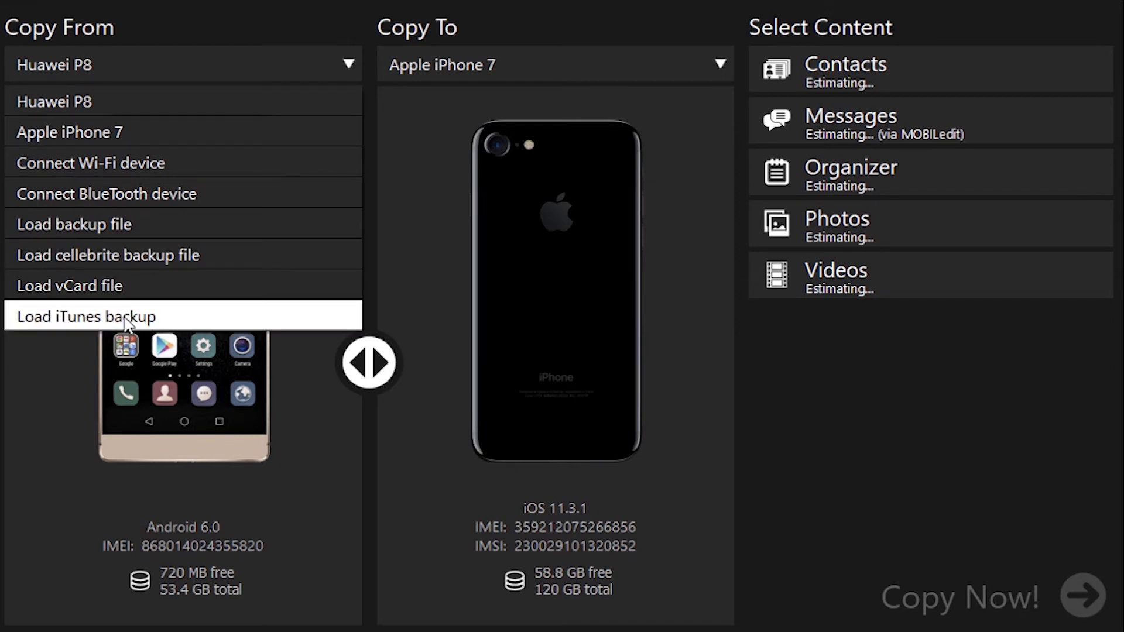
Choose Load iTunes backup as the copy source
left_click(83, 316)
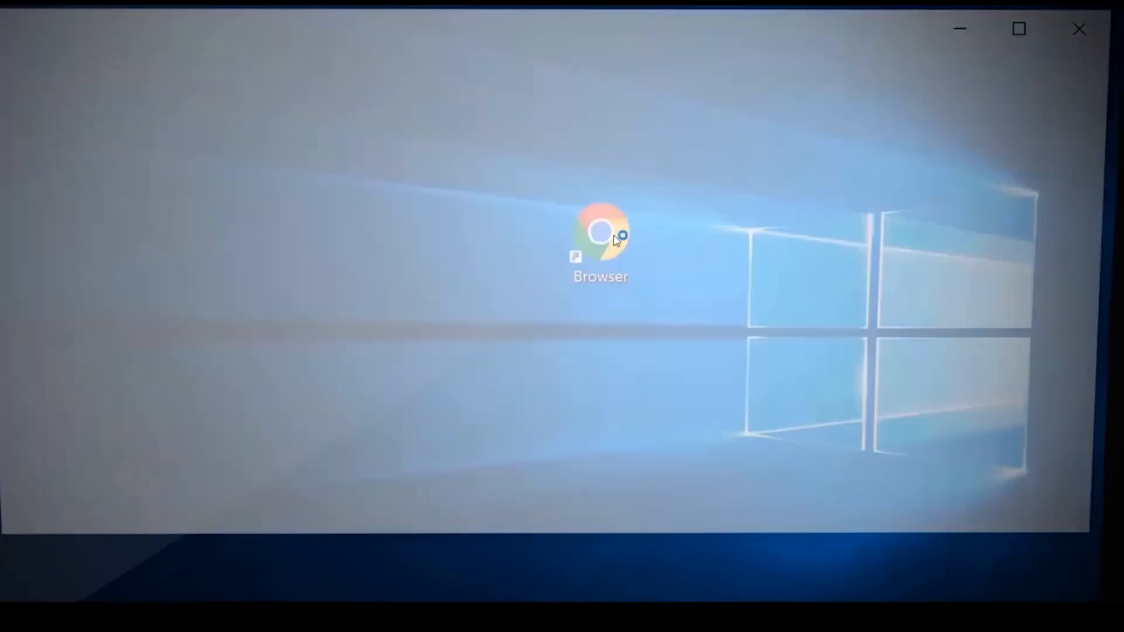
double_click(600, 236)
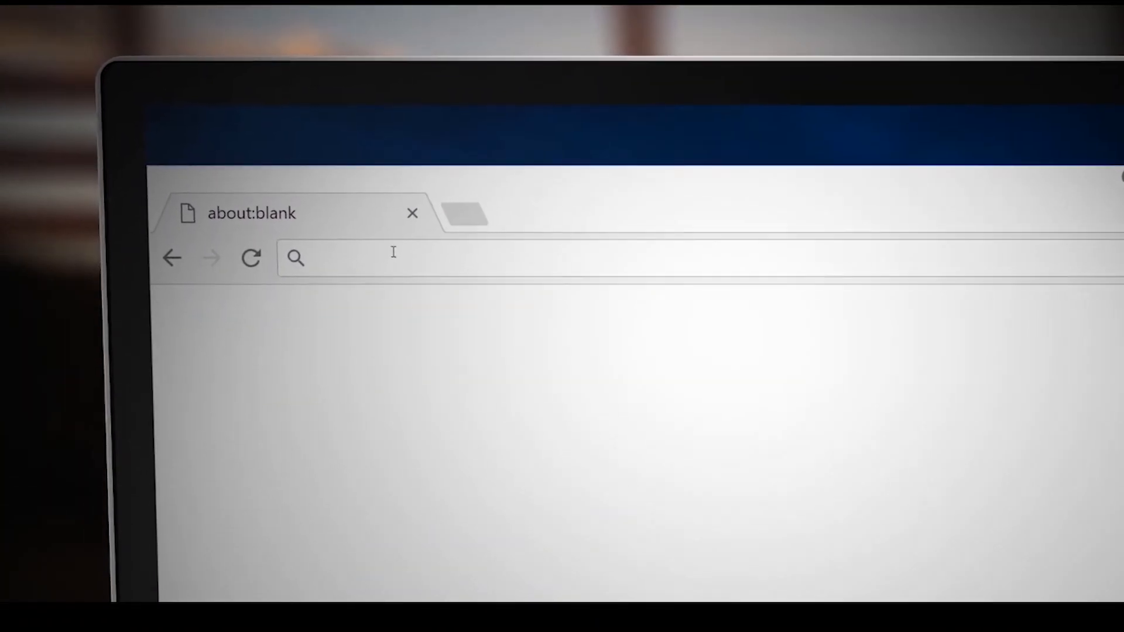
type("www.mobiledit.com")
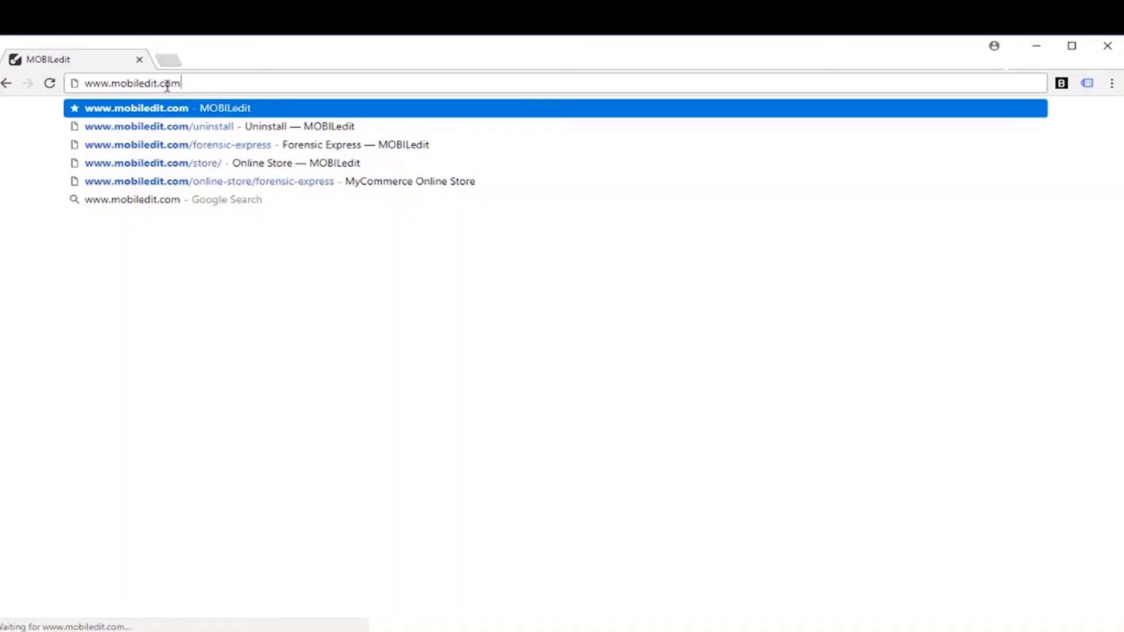